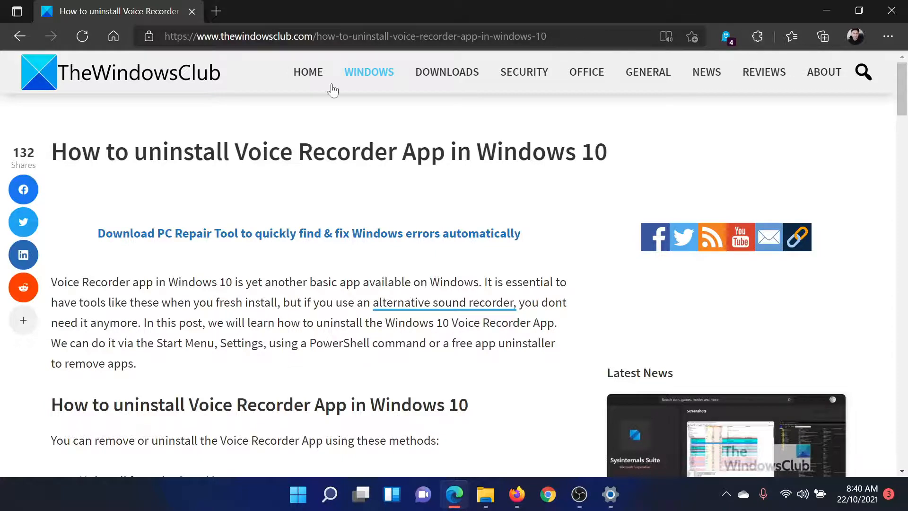
{"action": "mouse_move", "coordinate": [344, 384]}
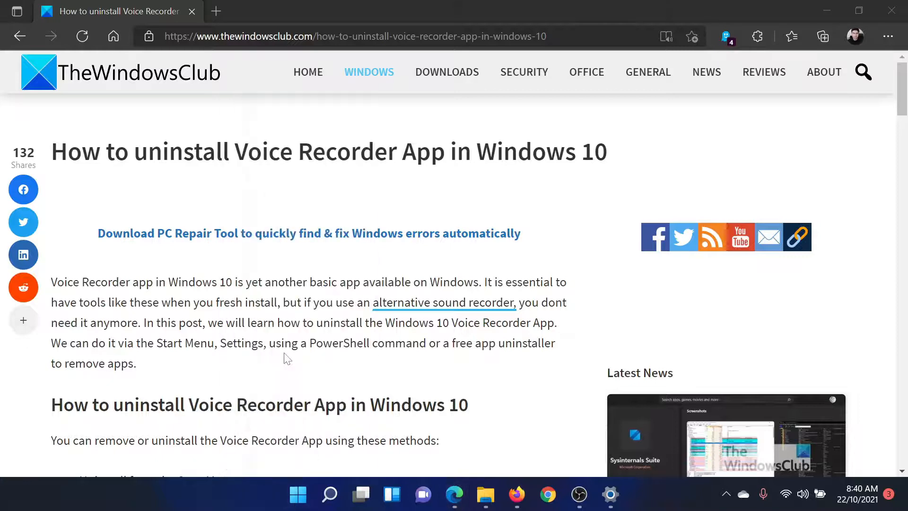
- Navigate to the installed apps list in Settings and scroll down to Voice Recorder
{"action": "left_click", "coordinate": [610, 494]}
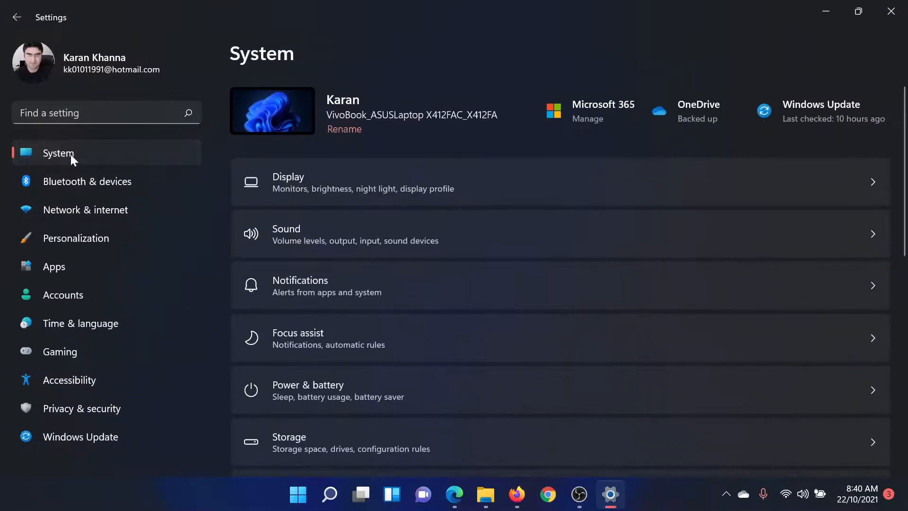
{"action": "left_click", "coordinate": [54, 267]}
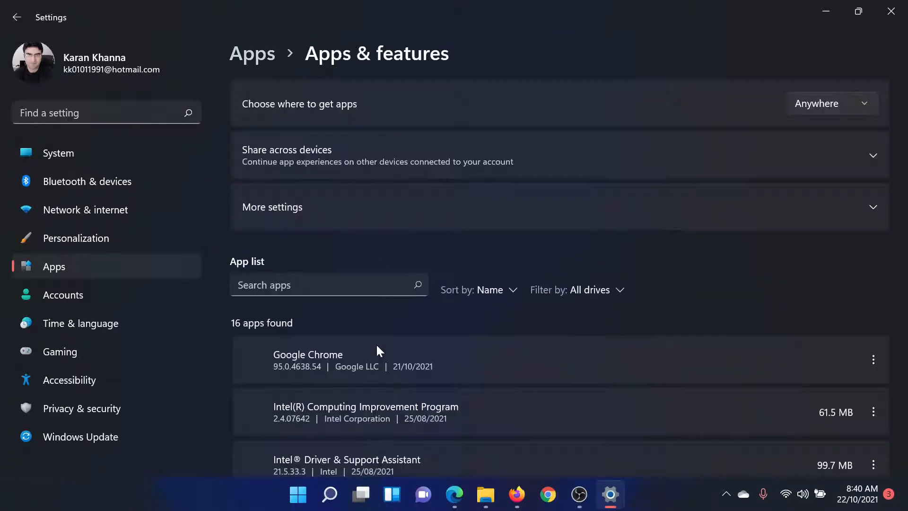
{"action": "mouse_move", "coordinate": [391, 351]}
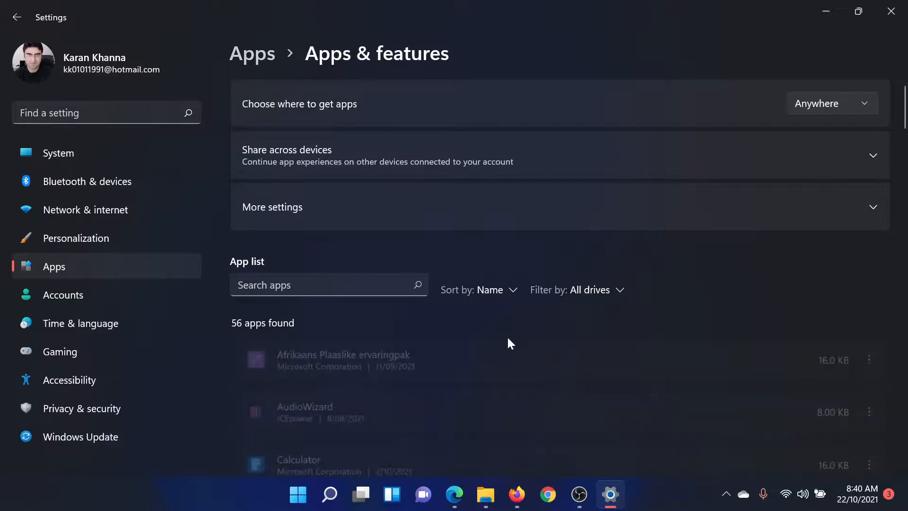
{"action": "scroll", "scroll_direction": "down", "scroll_amount": 3}
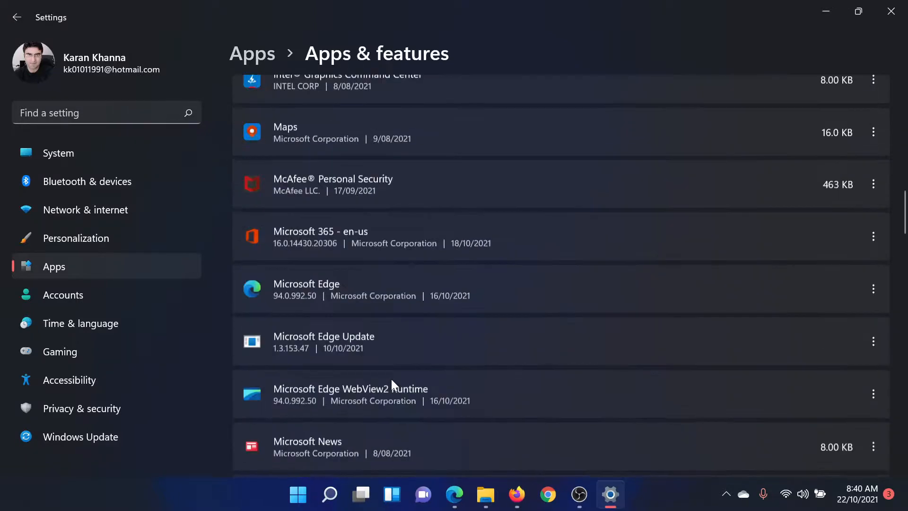
{"action": "scroll", "scroll_direction": "down", "scroll_amount": 3}
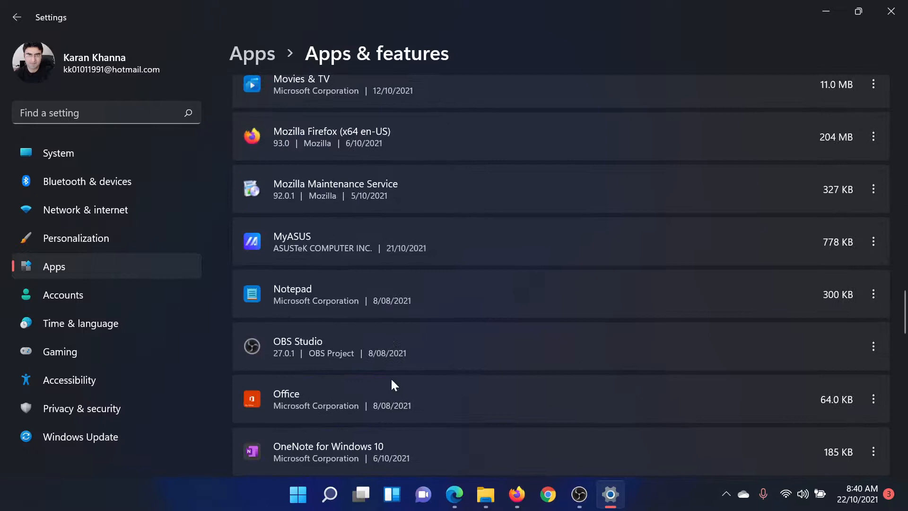
{"action": "scroll", "scroll_direction": "down", "scroll_amount": 3}
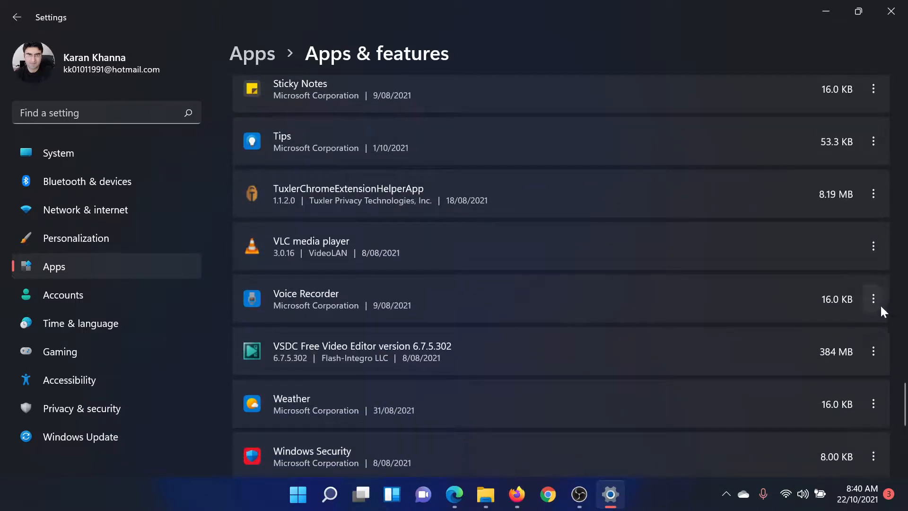
- Uninstall Voice Recorder via its options menu, confirm, and return to the Edge article
{"action": "left_click", "coordinate": [872, 299]}
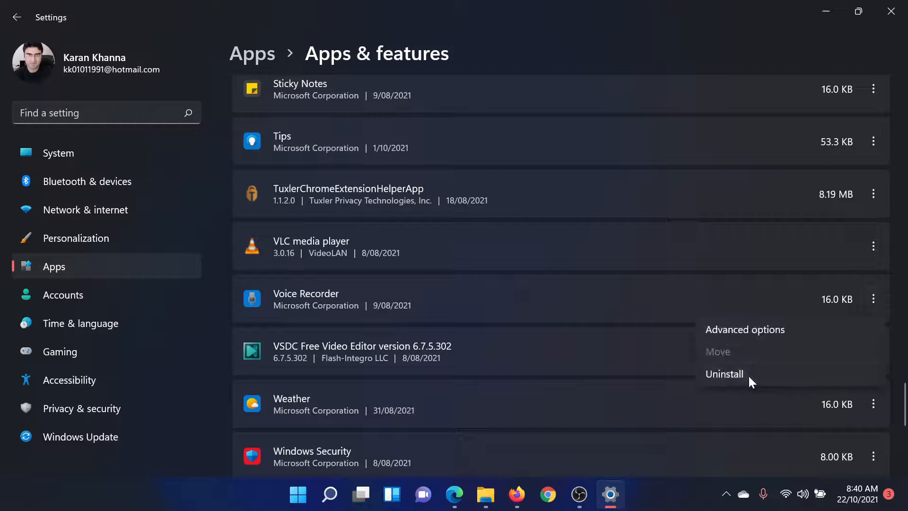
{"action": "left_click", "coordinate": [724, 374]}
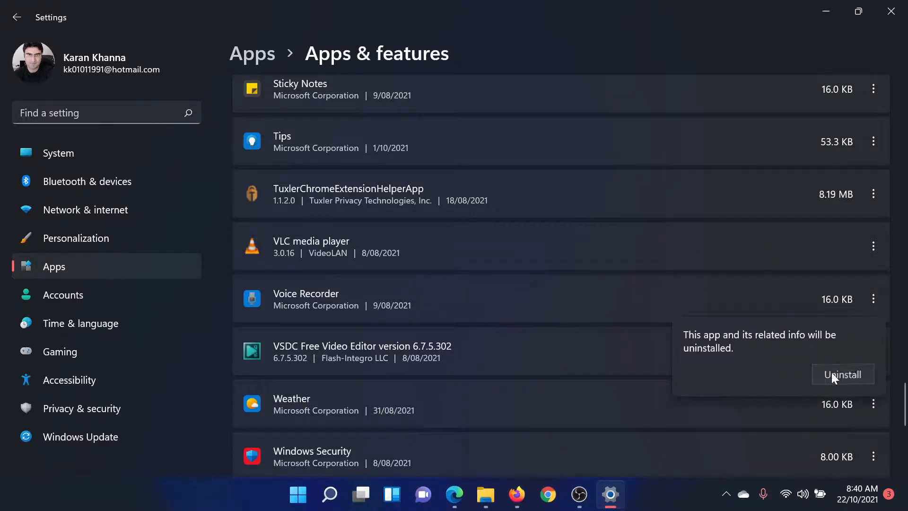
{"action": "left_click", "coordinate": [843, 375]}
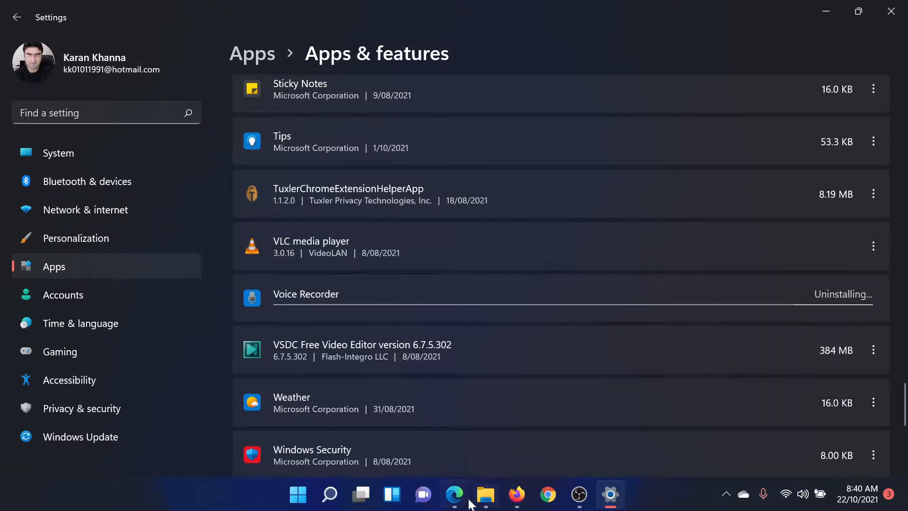
{"action": "left_click", "coordinate": [454, 494]}
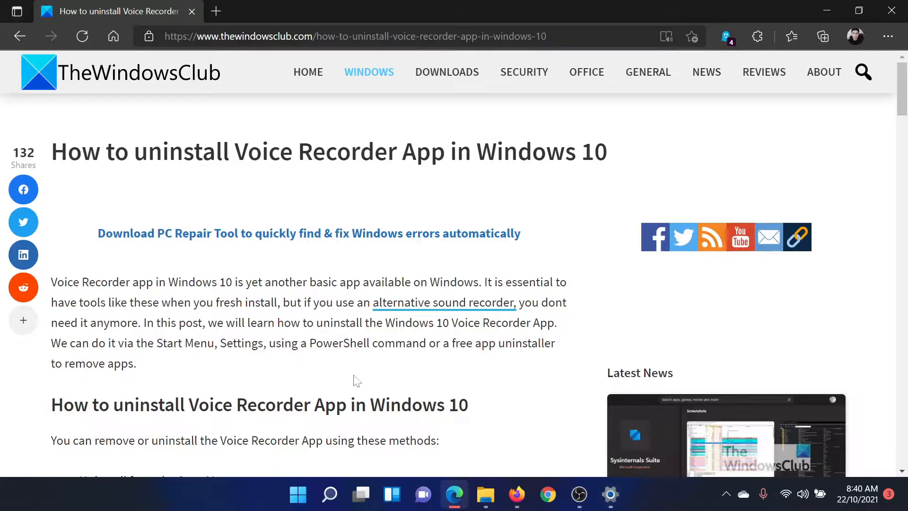